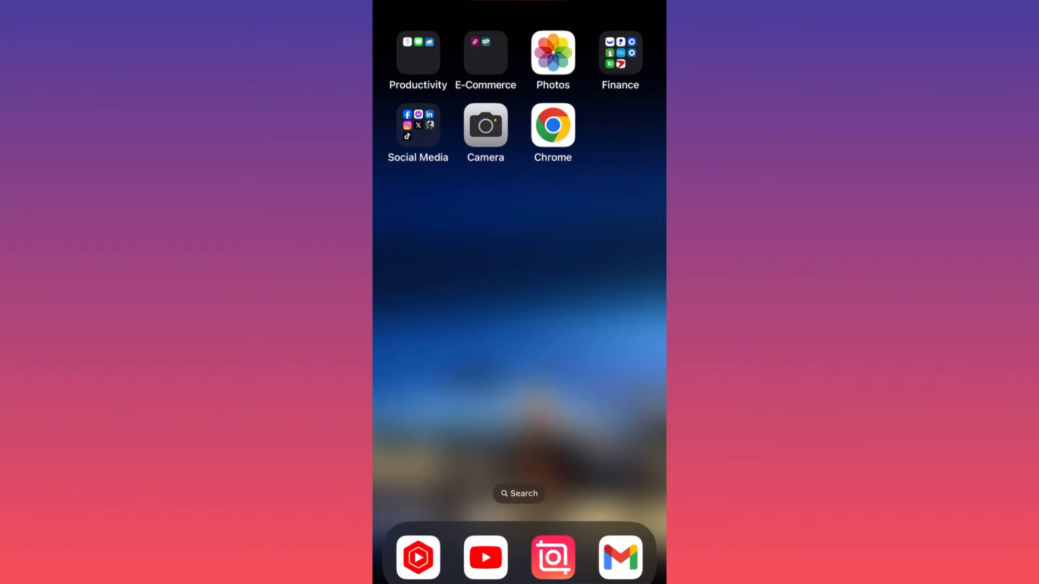
Launch YouTube and go to the account's You page
left_click(485, 557)
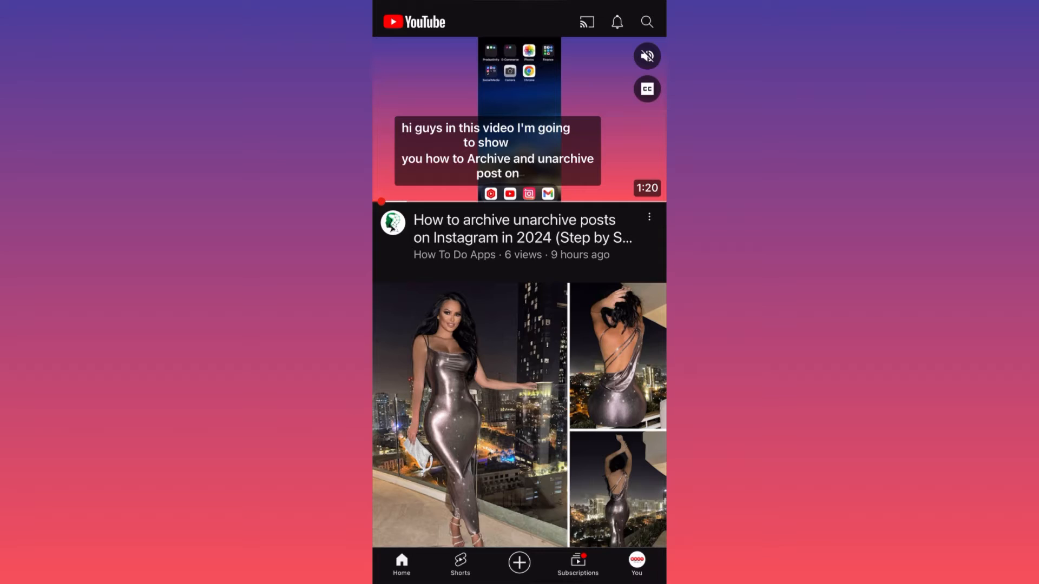
left_click(635, 564)
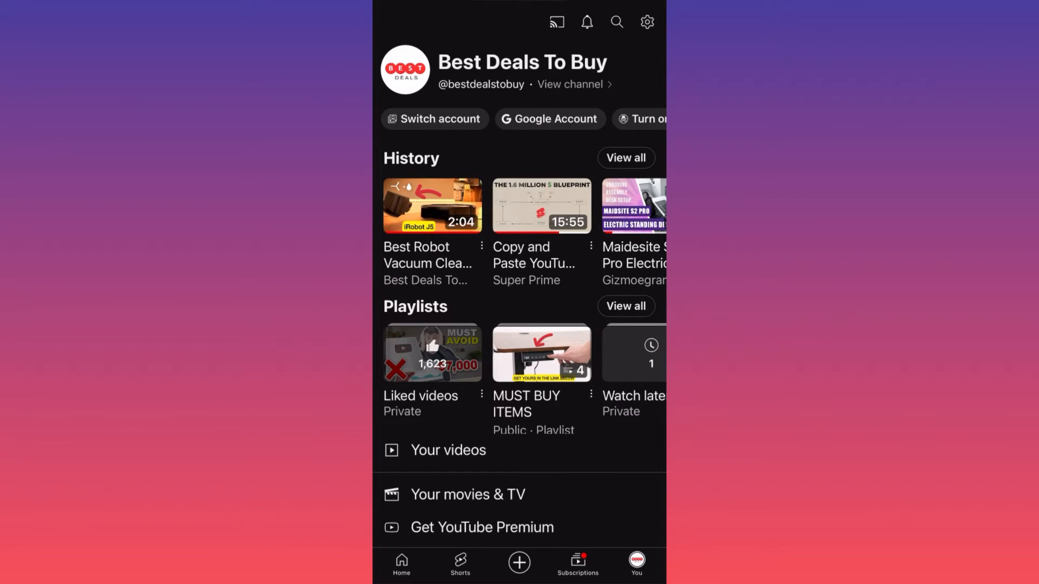
From settings, open Manage all history to reach the YouTube History page
left_click(647, 22)
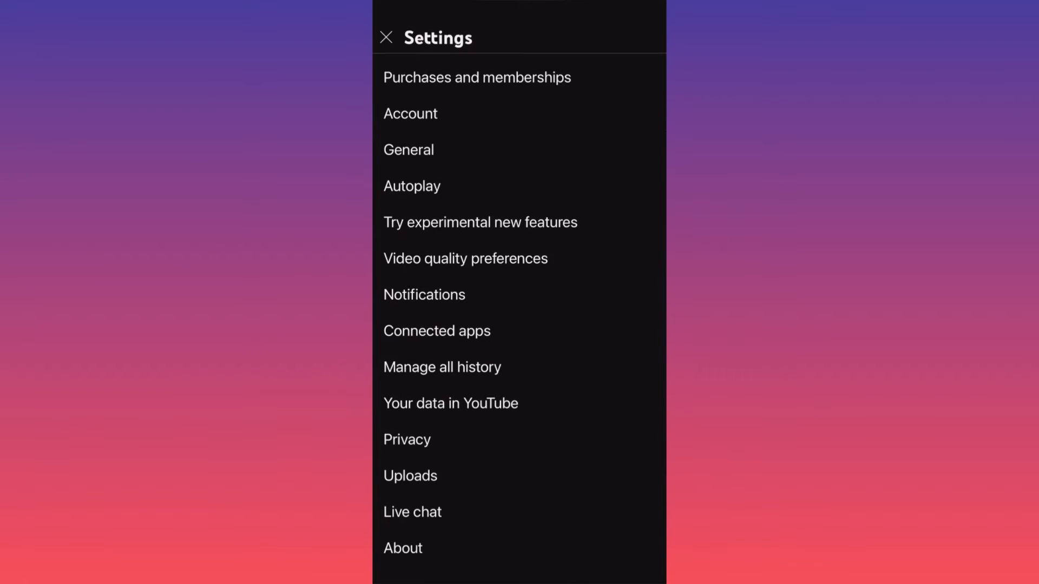
scroll("up", 3)
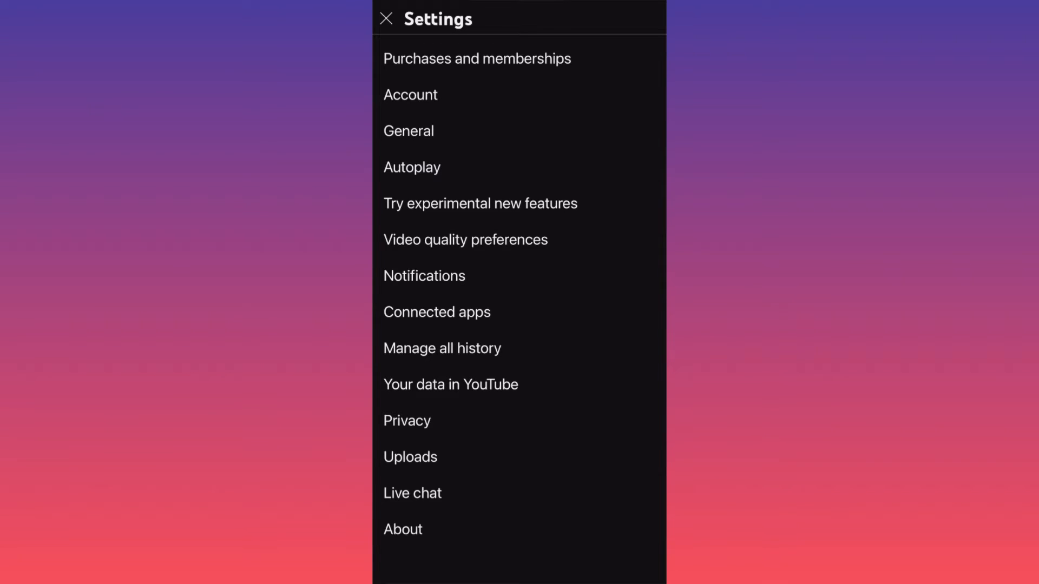
mouse_move(410, 456)
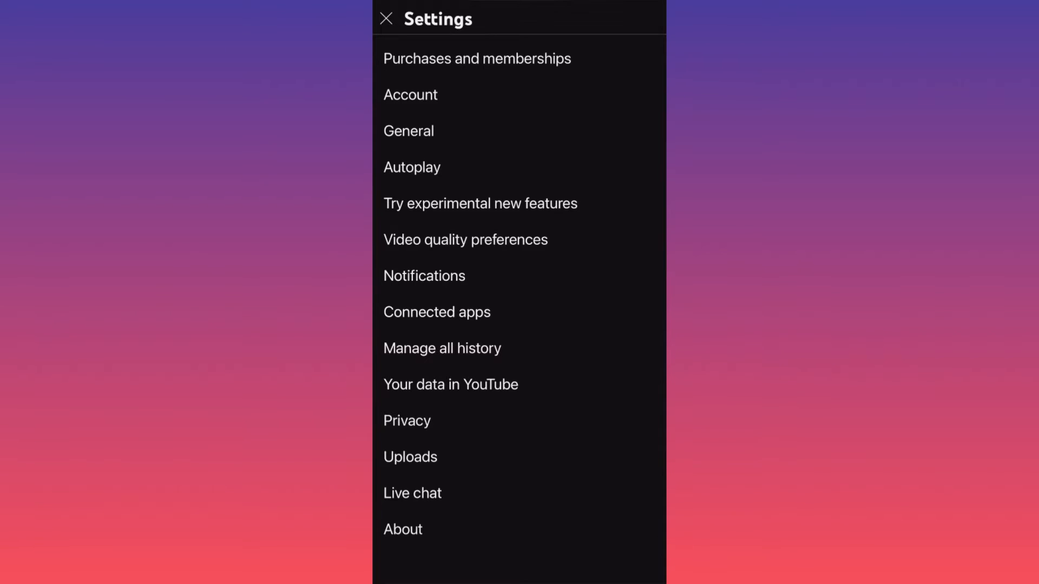
left_click(442, 348)
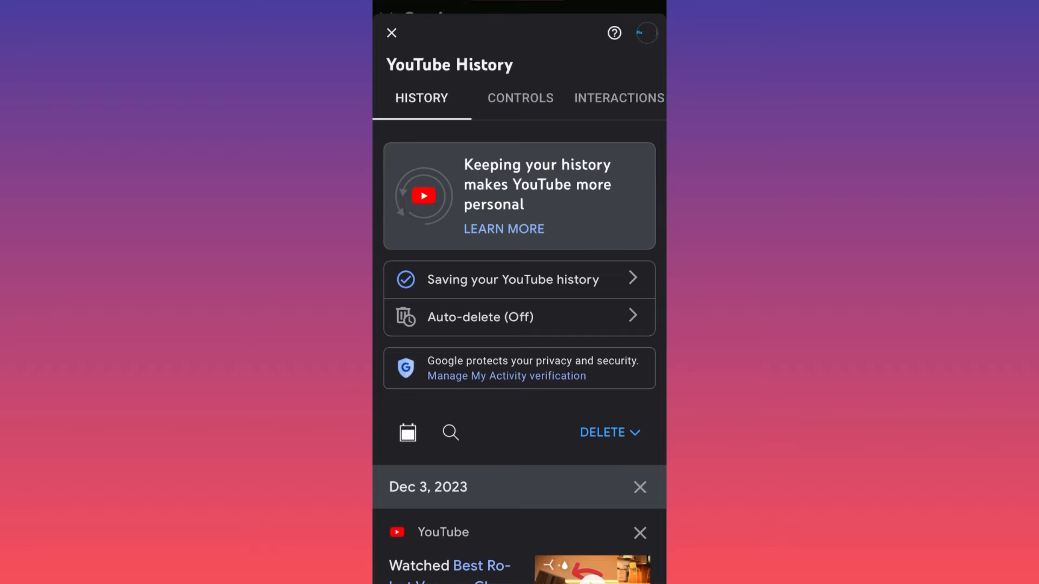
On the Controls tab, open the auto-delete choices for YouTube History
left_click(519, 98)
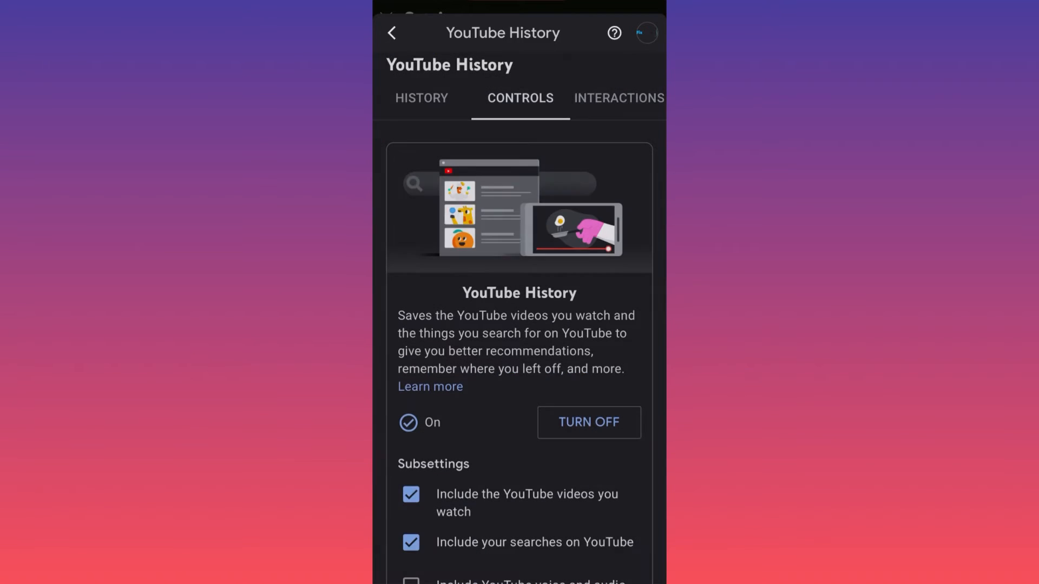
scroll("down", 3)
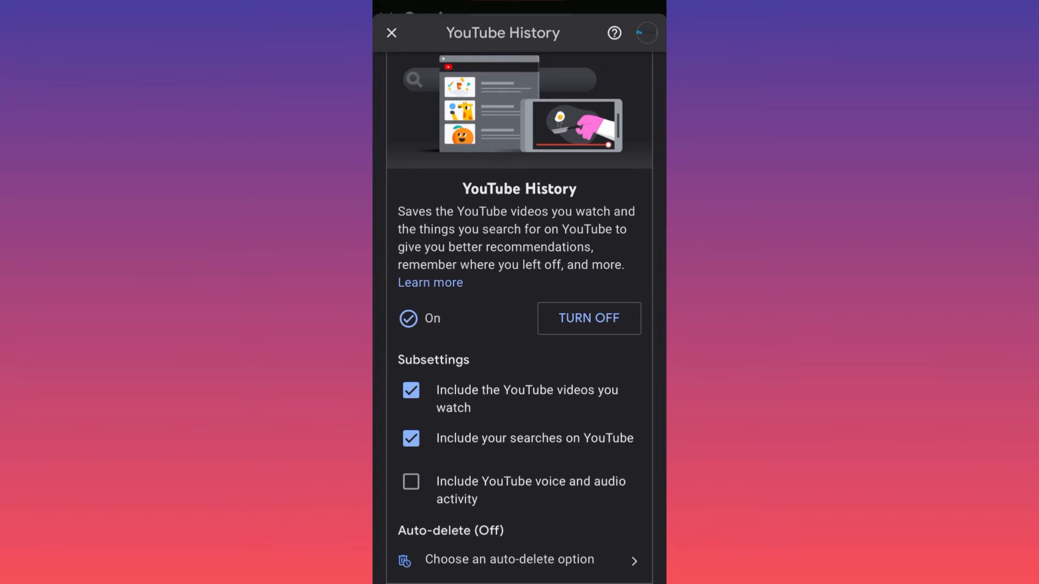
scroll("down", 3)
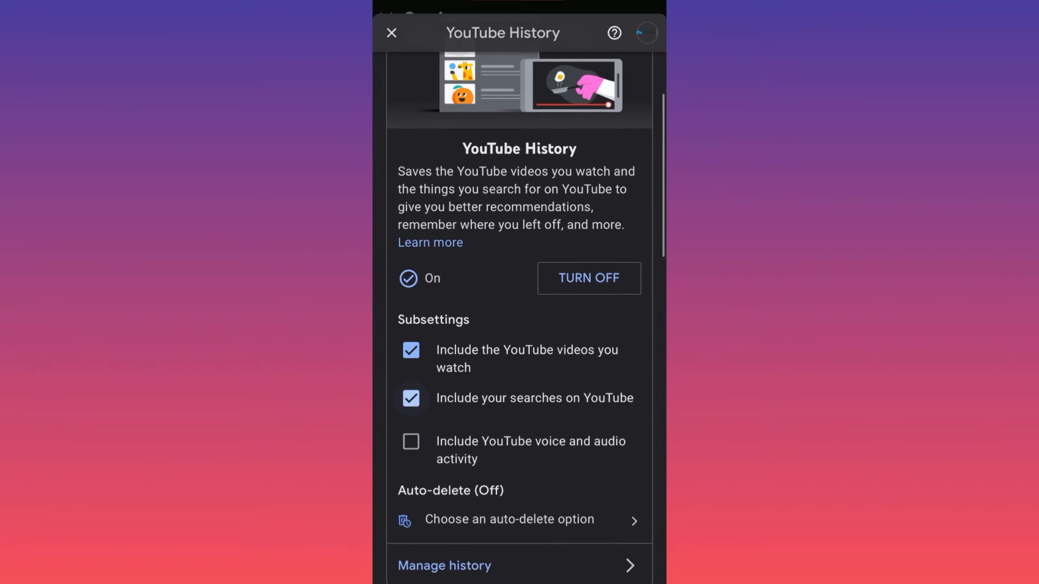
scroll("down", 3)
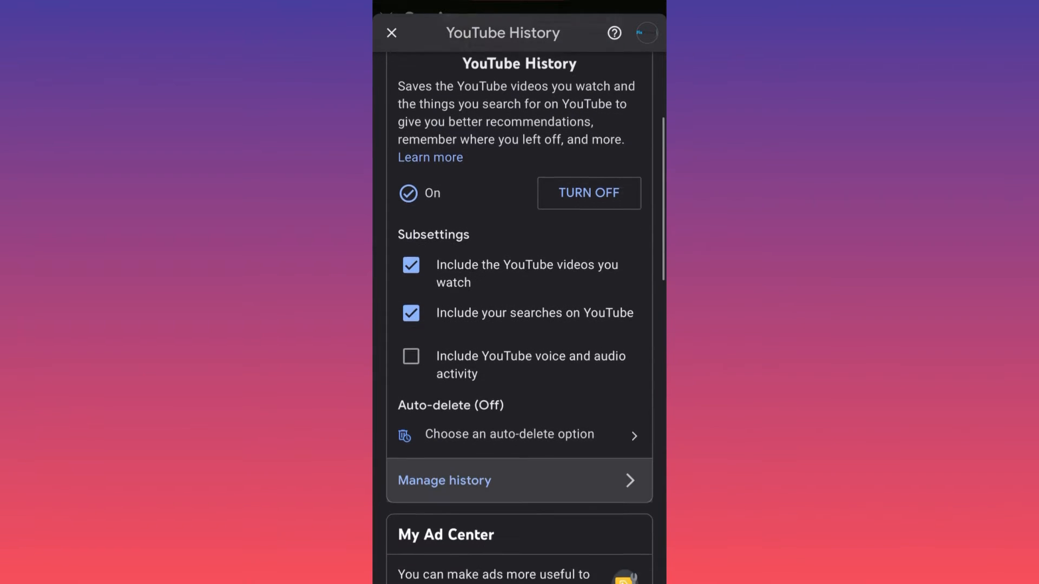
scroll("down", 3)
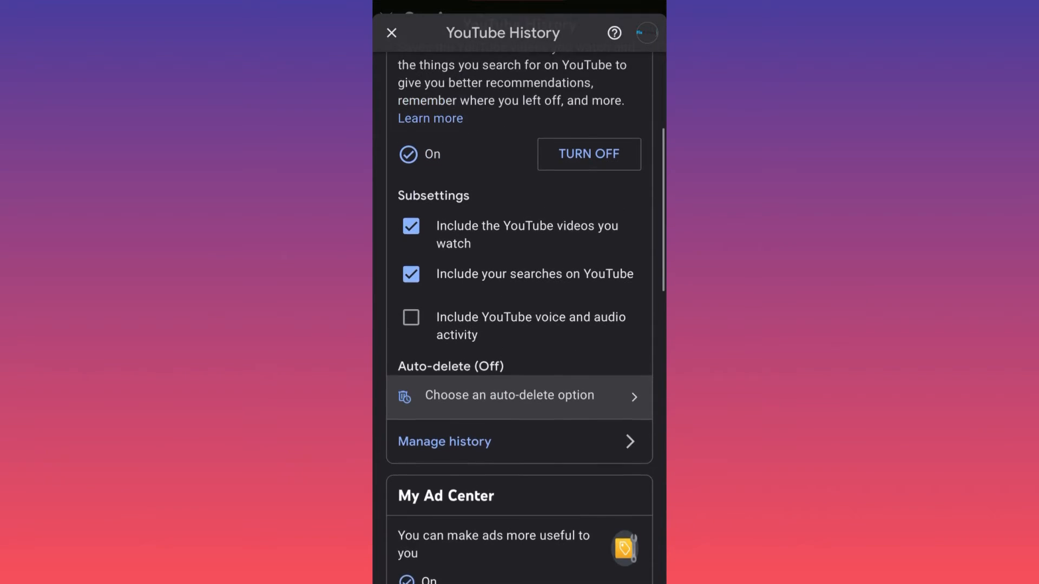
scroll("up", 3)
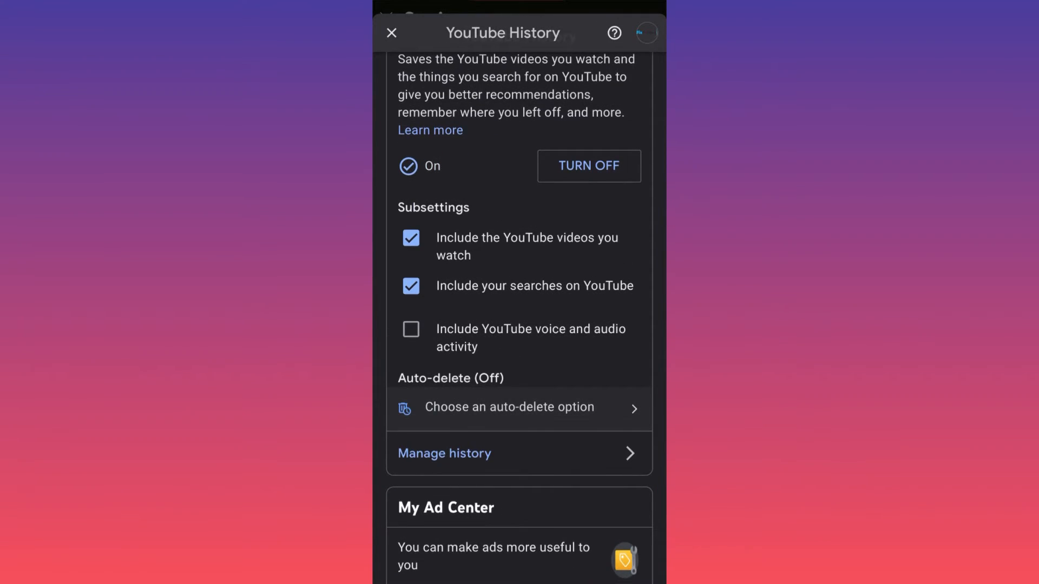
scroll("up", 3)
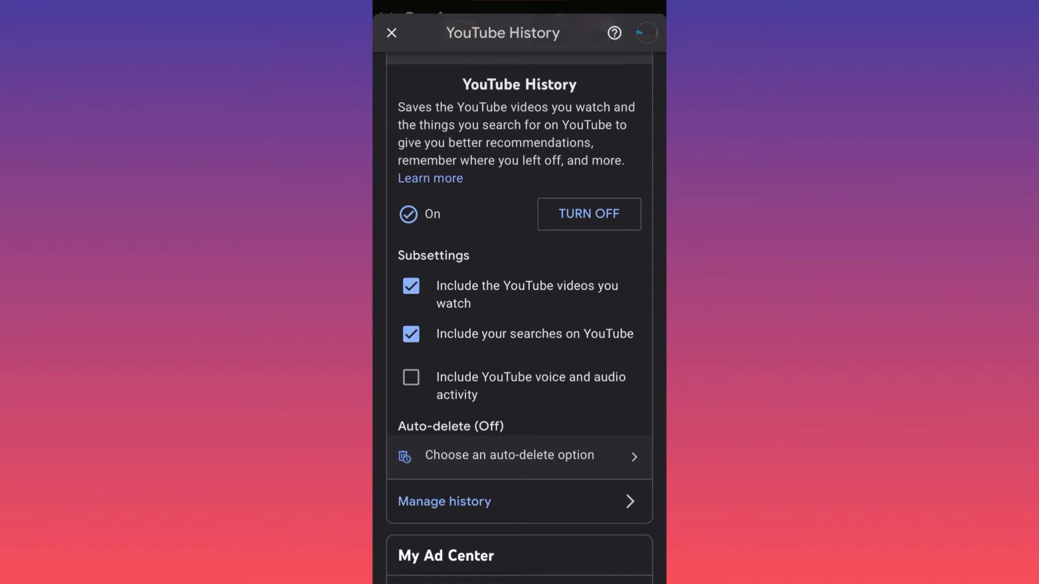
scroll("down", 3)
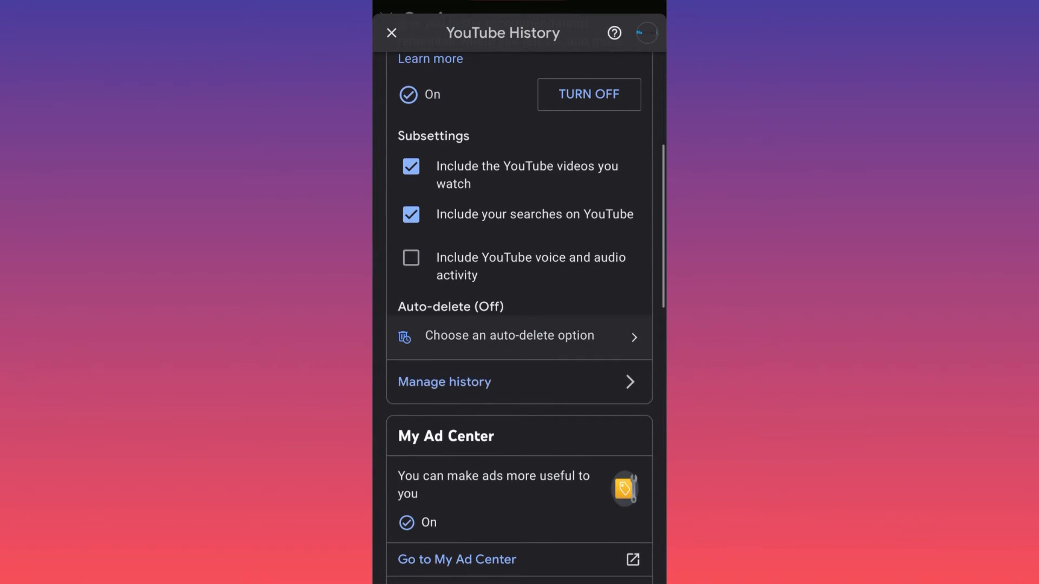
left_click(508, 336)
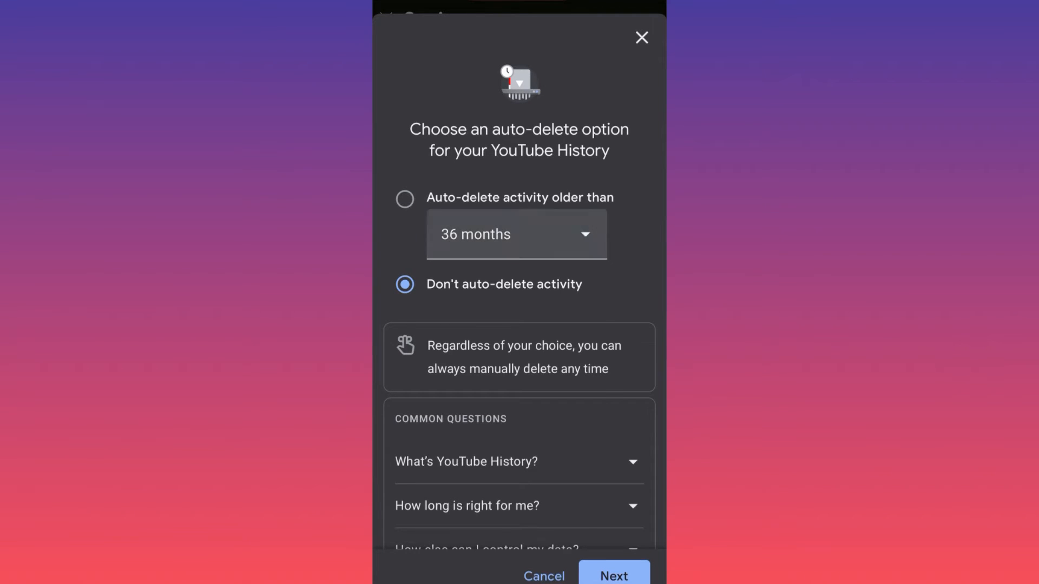
Try auto-deleting activity older than 18 months, then close without saving
left_click(517, 234)
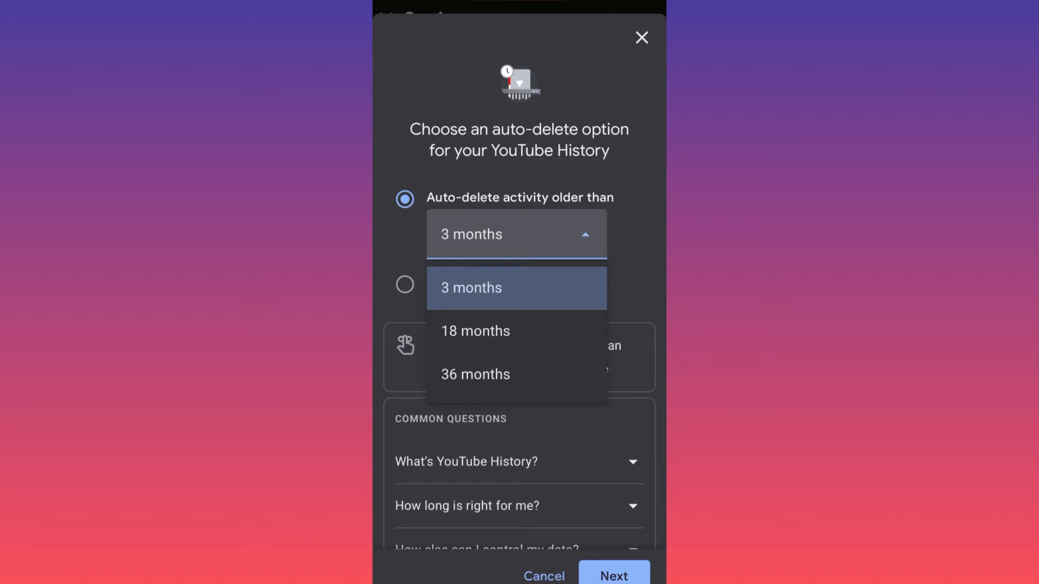
left_click(475, 330)
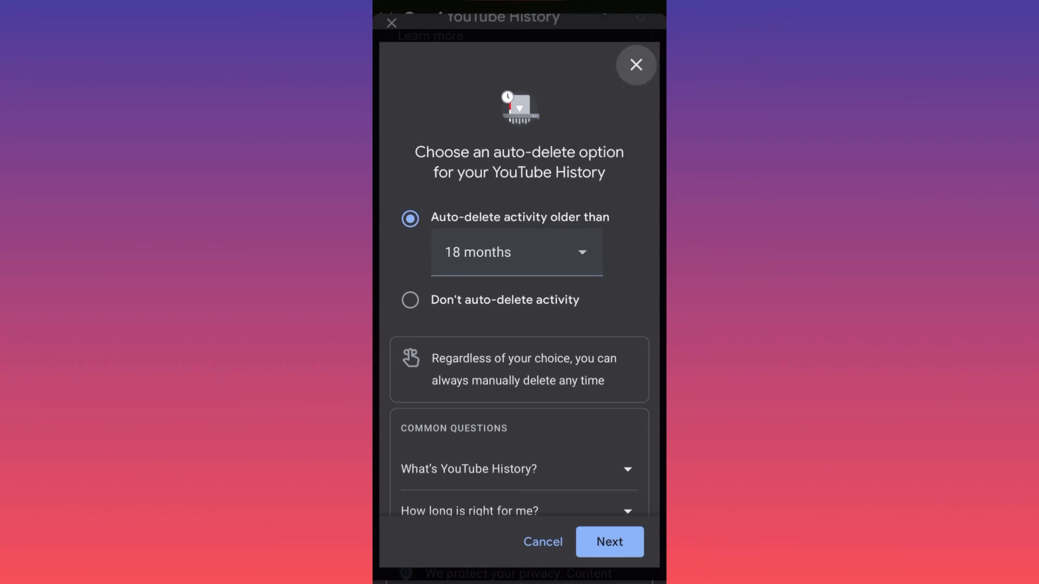
left_click(635, 64)
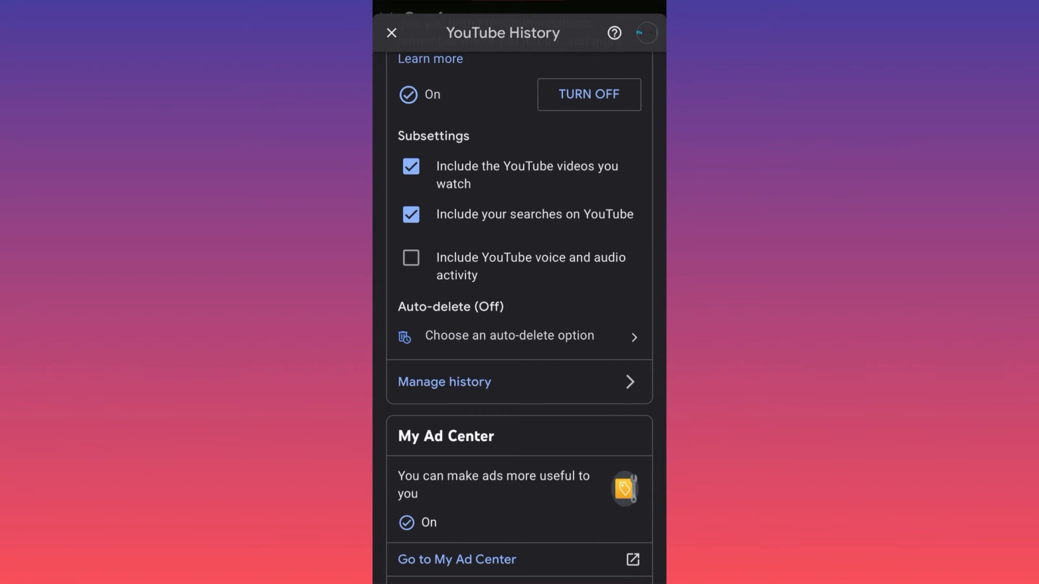
scroll("up", 3)
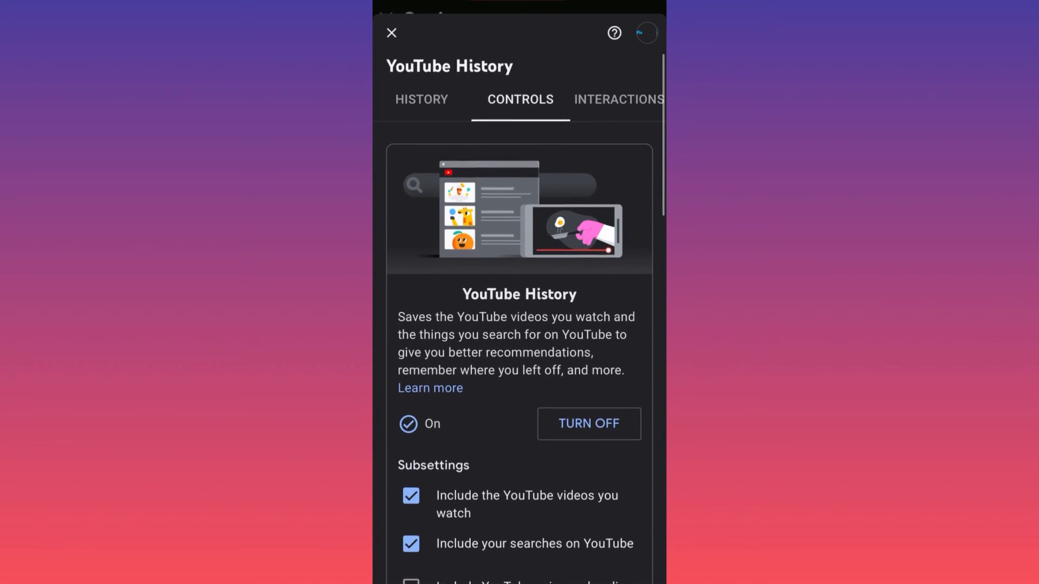
Return to the History list and dismiss the older-than-date calendar filter
left_click(422, 99)
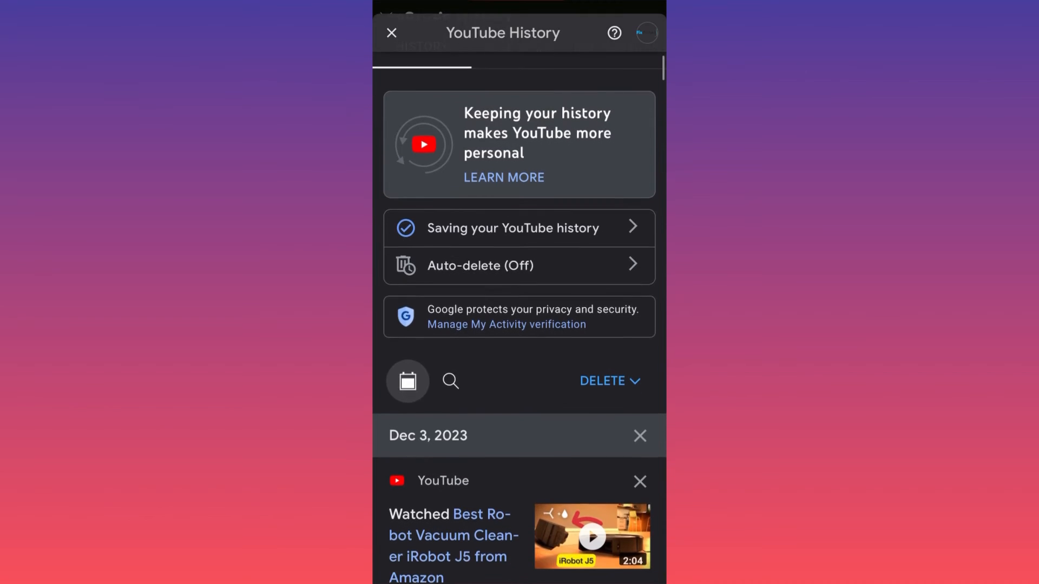
scroll("down", 3)
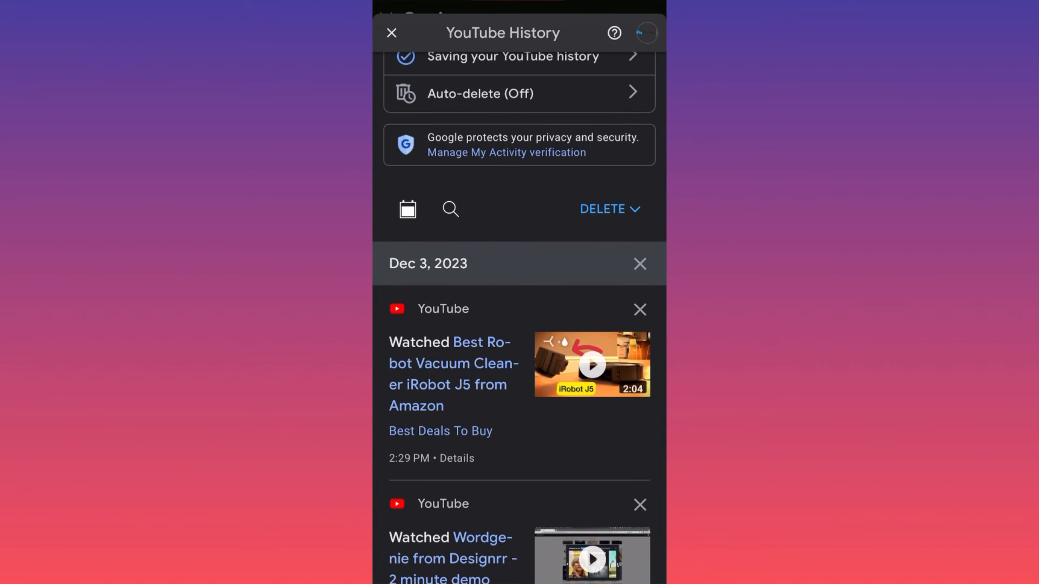
left_click(407, 209)
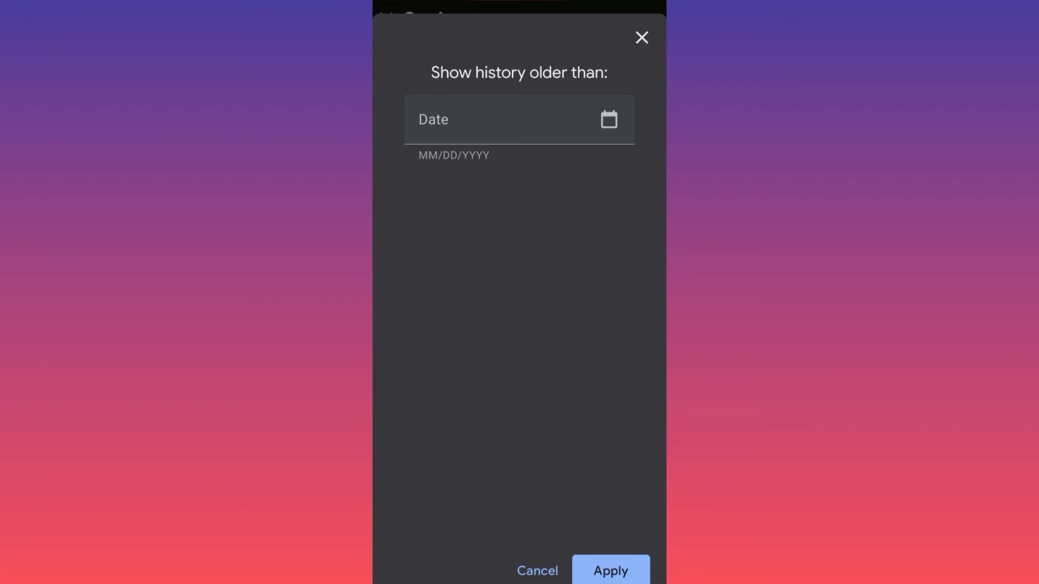
left_click(608, 119)
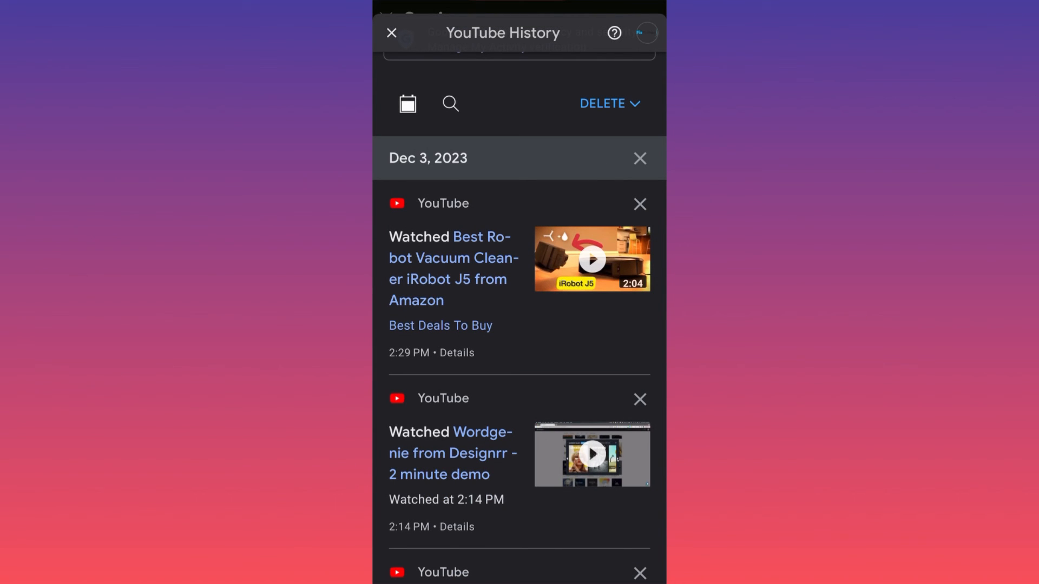
scroll("up", 3)
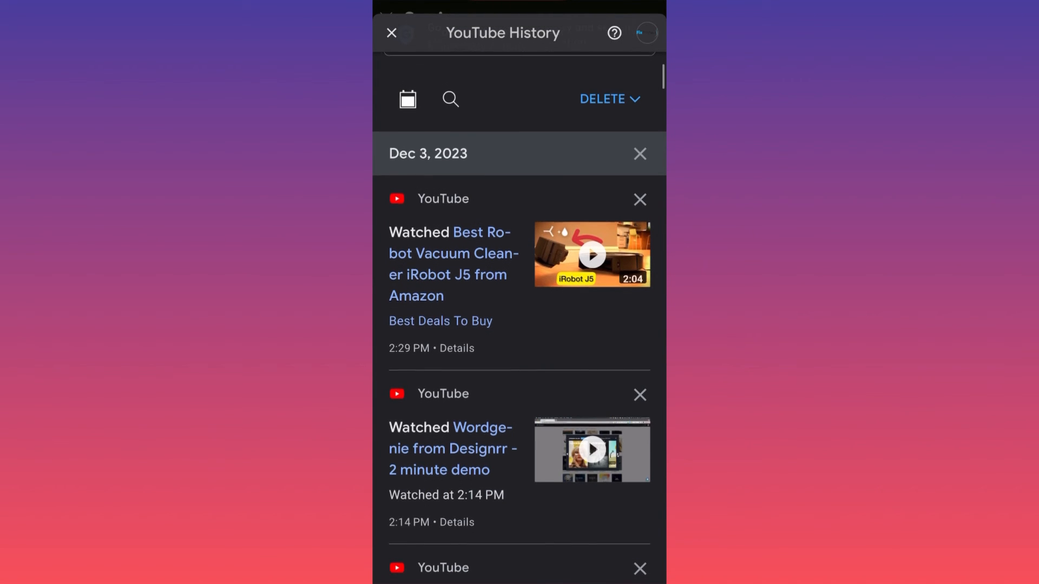
scroll("up", 3)
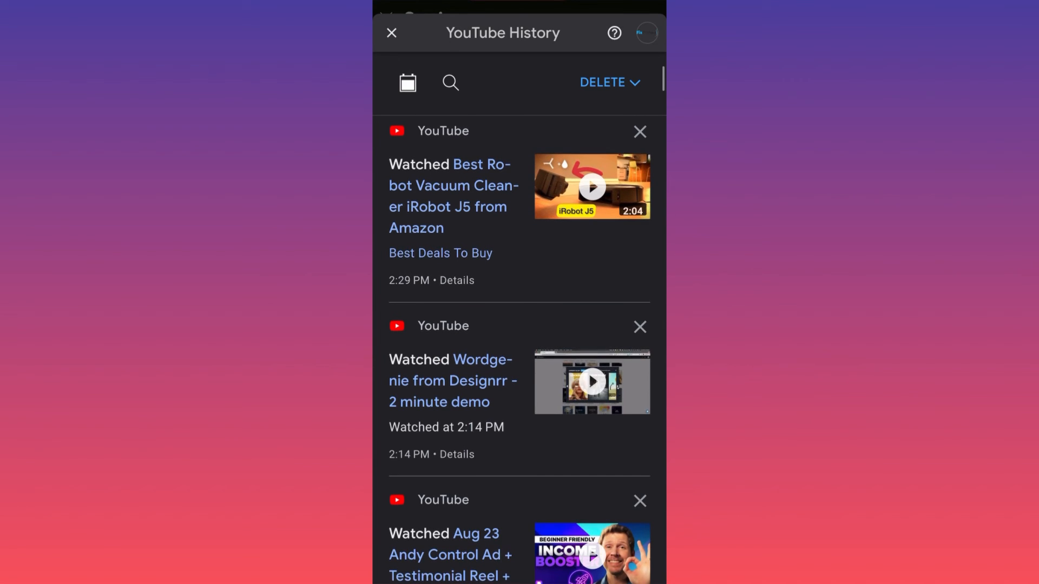